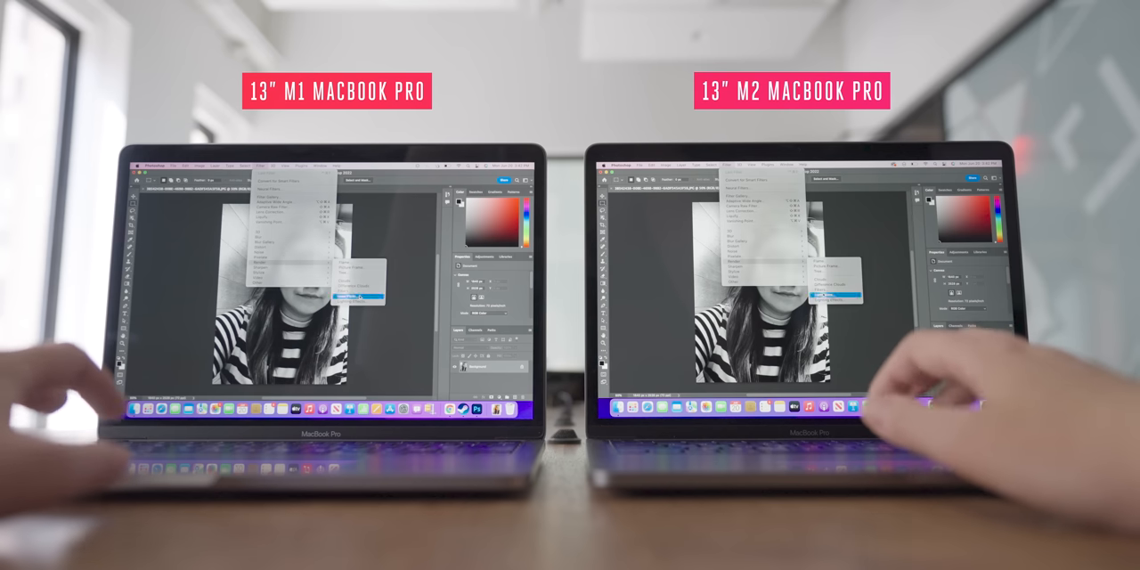
Open Filter > Render > Lens Flare on the black-and-white portrait to preview the flare
click(352, 292)
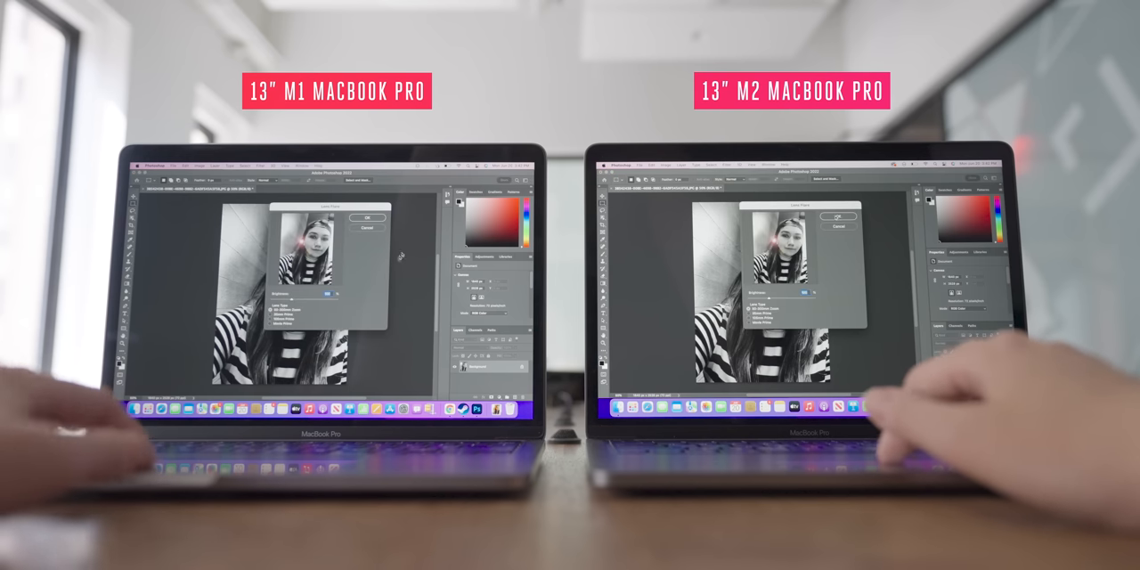